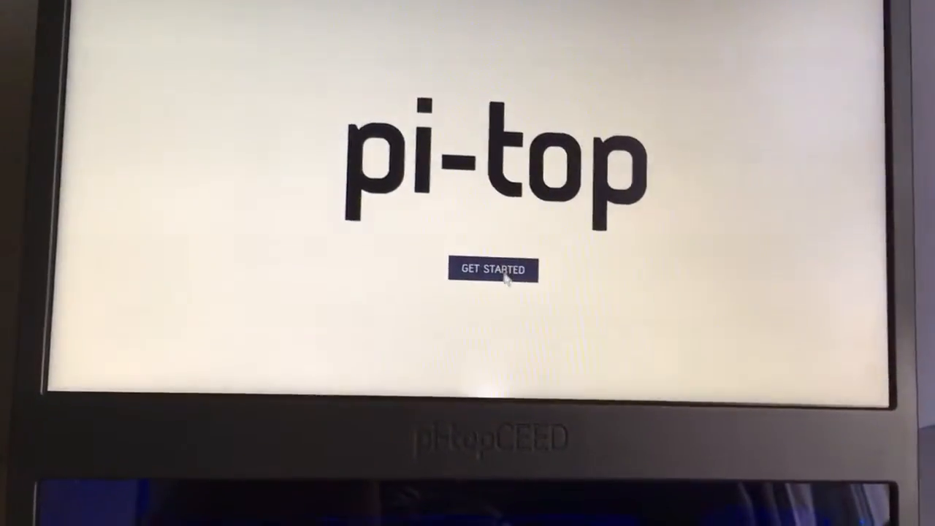
# - Begin first-time setup and choose the UK keyboard layout
pyautogui.click(492, 269)
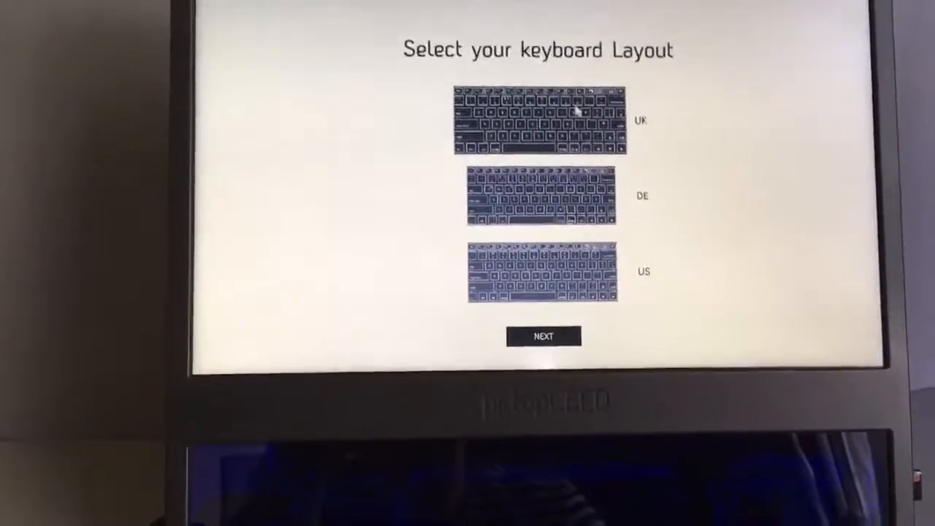
pyautogui.click(544, 336)
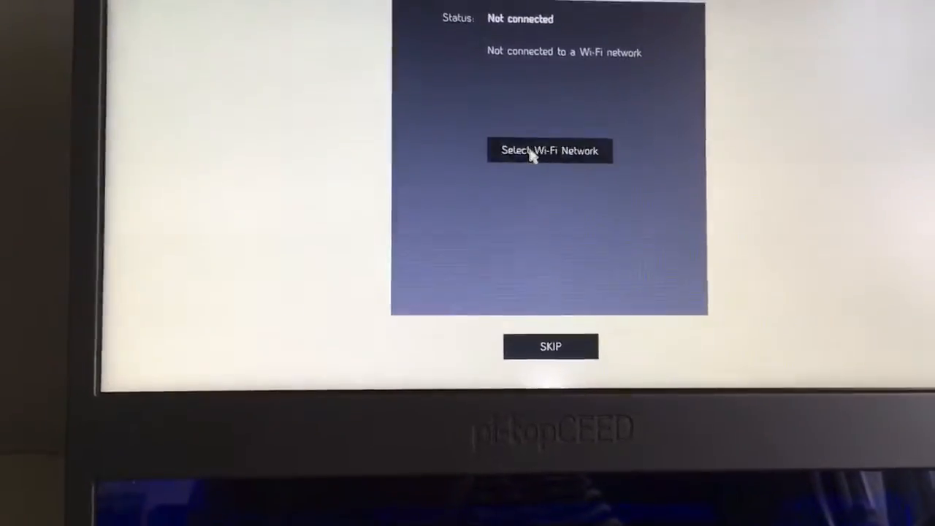
# - Join the VM480115-2G Wi-Fi network with its password and continue to the All Done screen
pyautogui.click(550, 150)
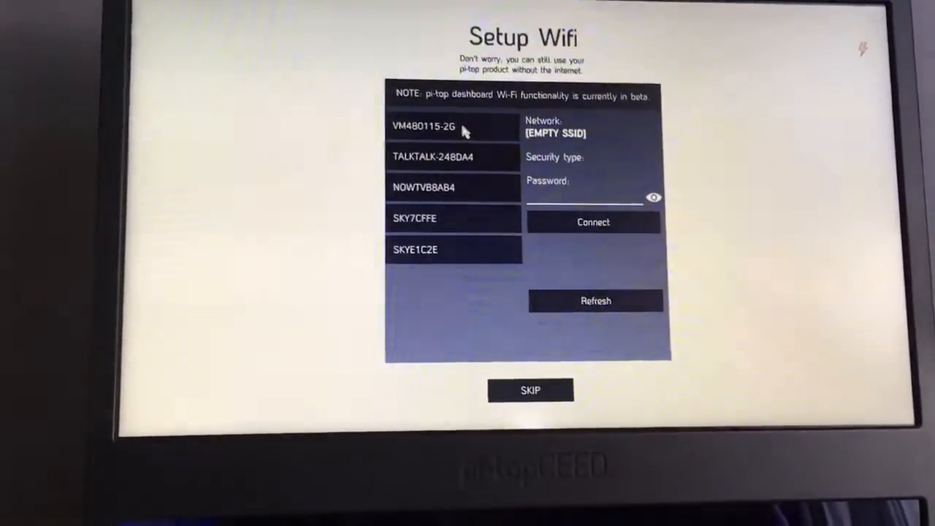
pyautogui.click(424, 125)
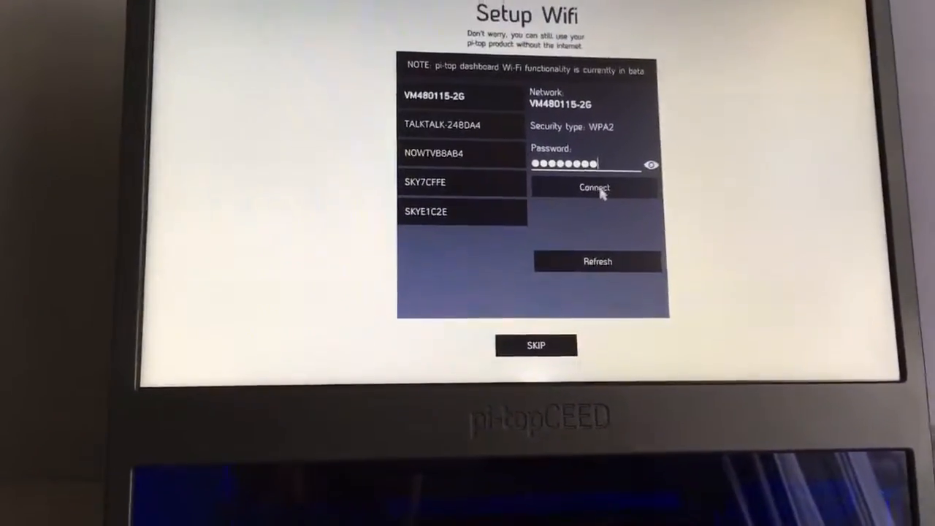
pyautogui.click(595, 188)
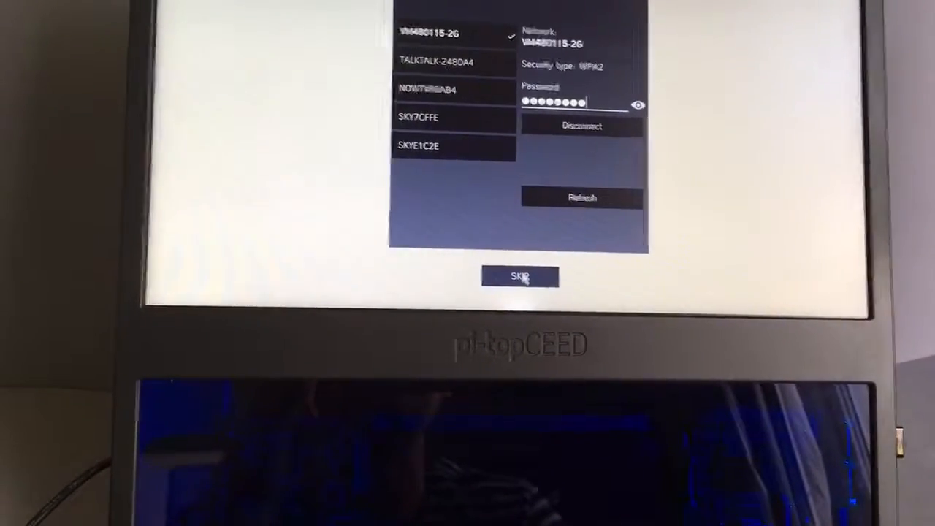
pyautogui.click(519, 276)
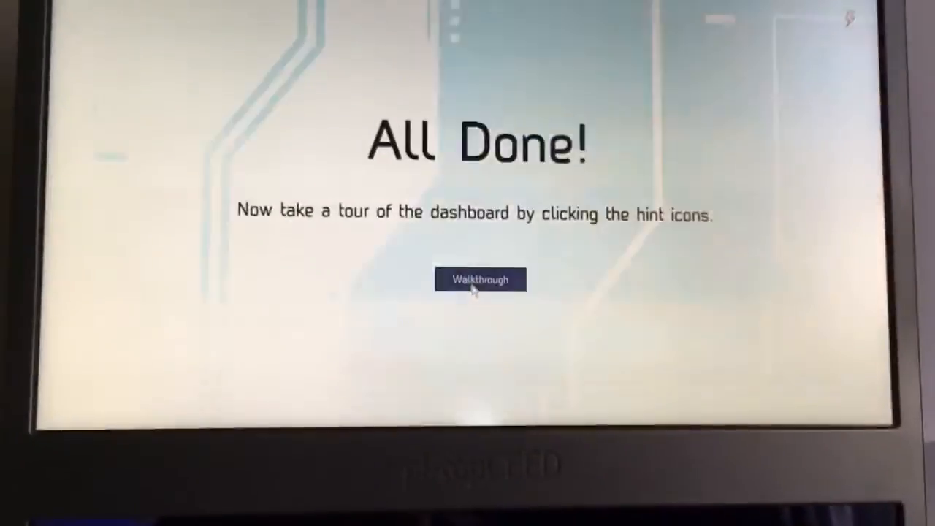
# - Start the Walkthrough guided tour from the All Done screen
pyautogui.click(480, 279)
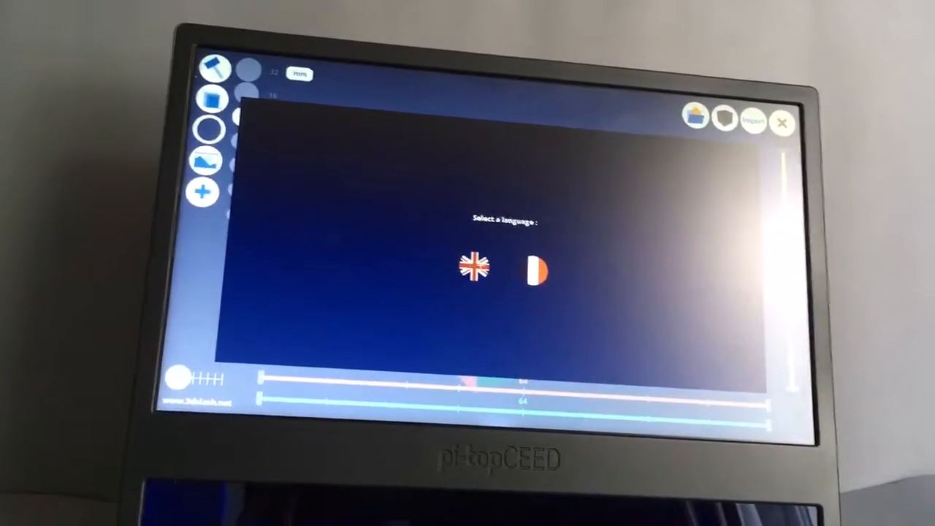
# - Choose the interface language flag for 3D Slash
pyautogui.click(474, 269)
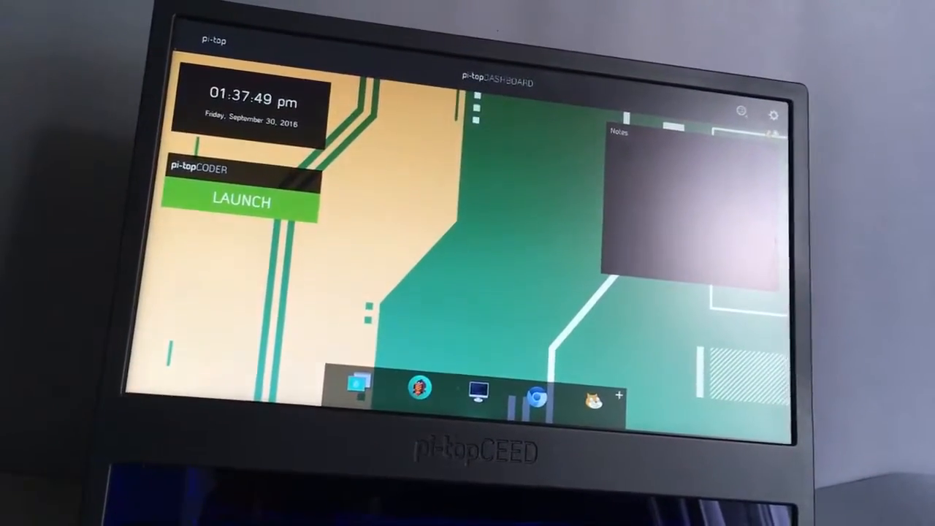
# - Bring up the dashboard Settings panel via the gear icon
pyautogui.click(773, 115)
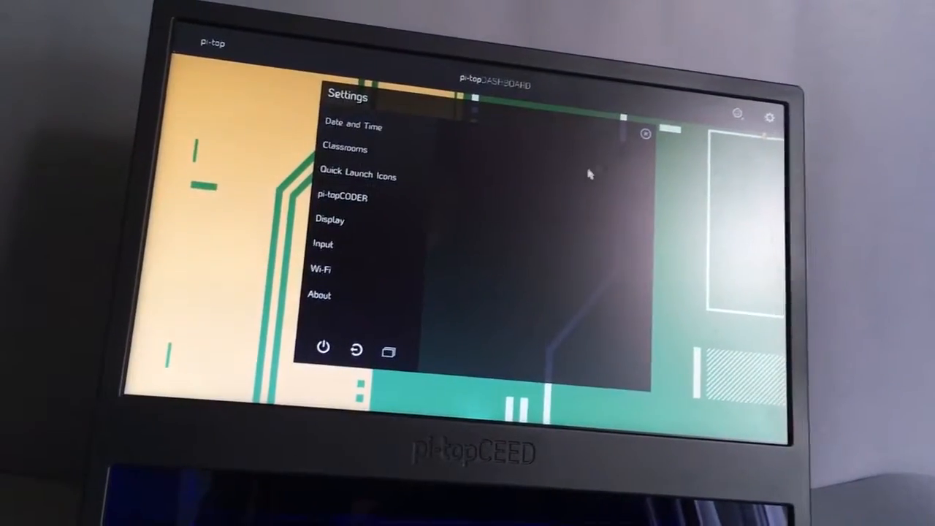